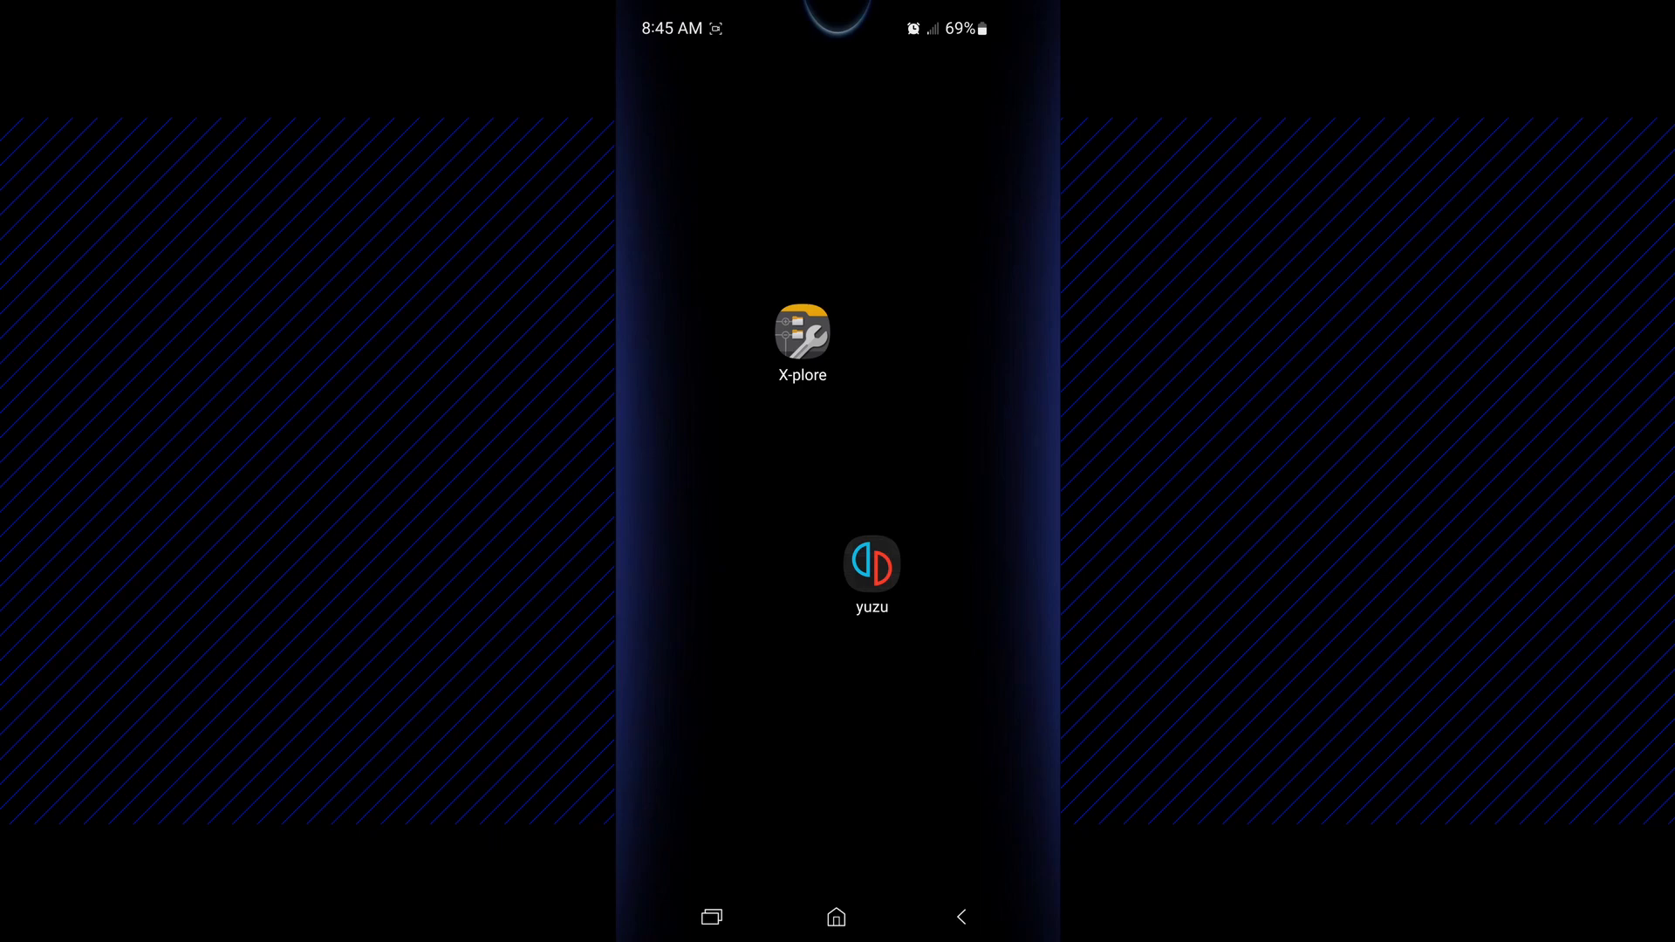
Launch X-plore so it lists the internal storage folders
click(801, 331)
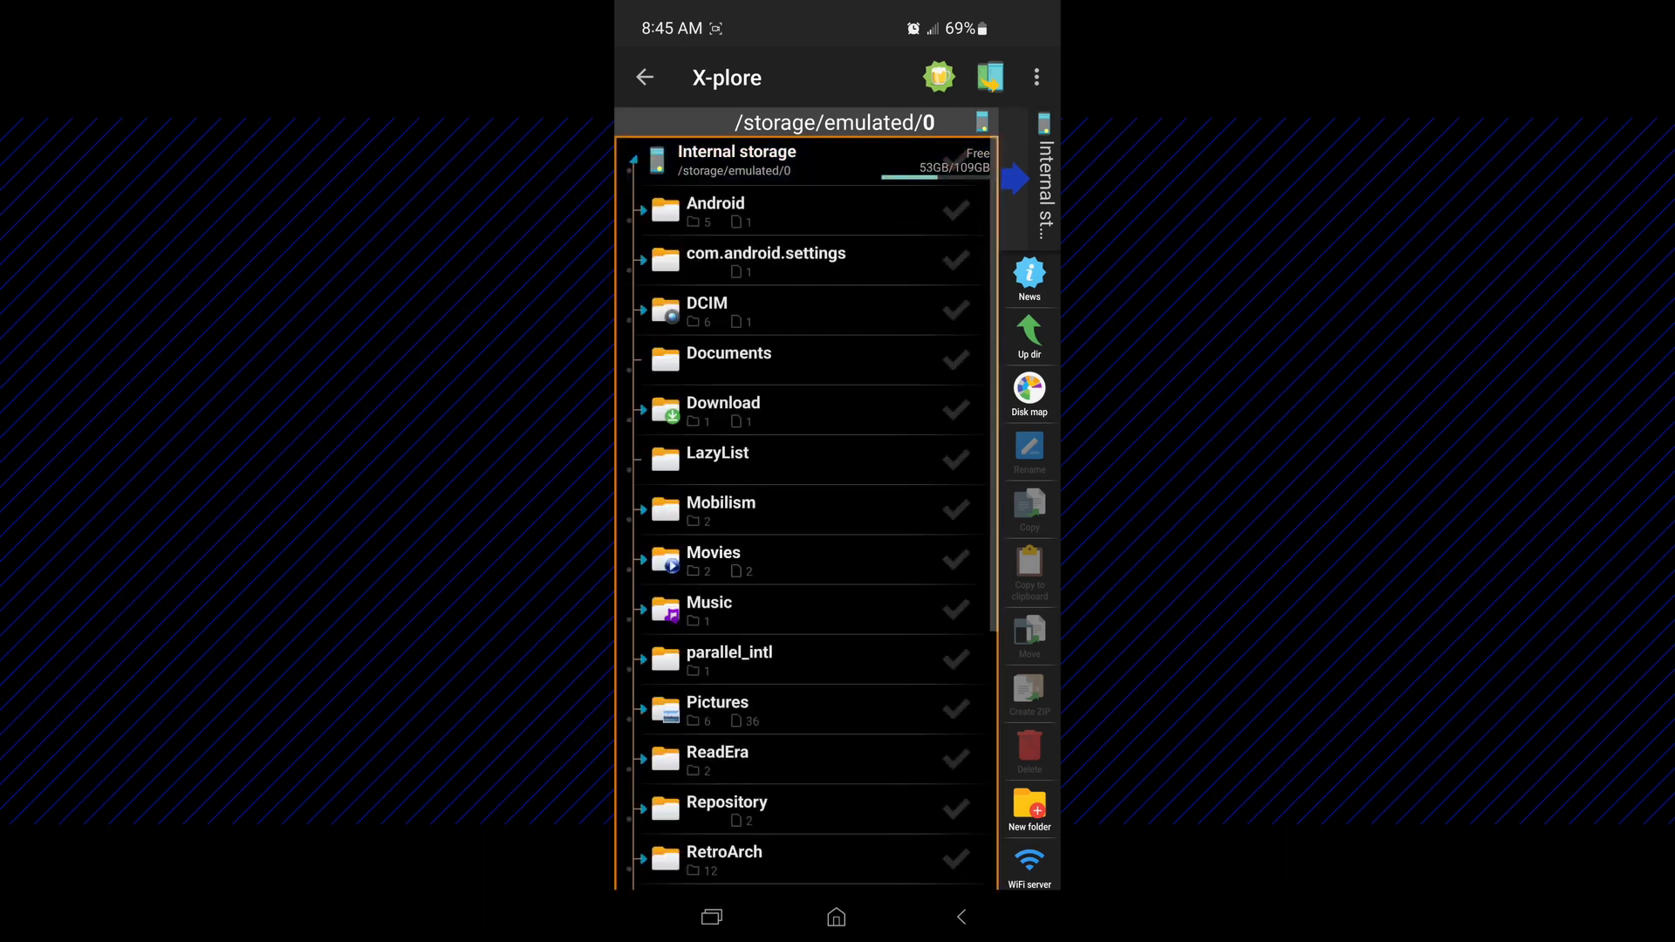
Browse Android > data > org.yuzu.yuzu_emu > files > load into the 01006BB00C6F0000 title folder
click(715, 211)
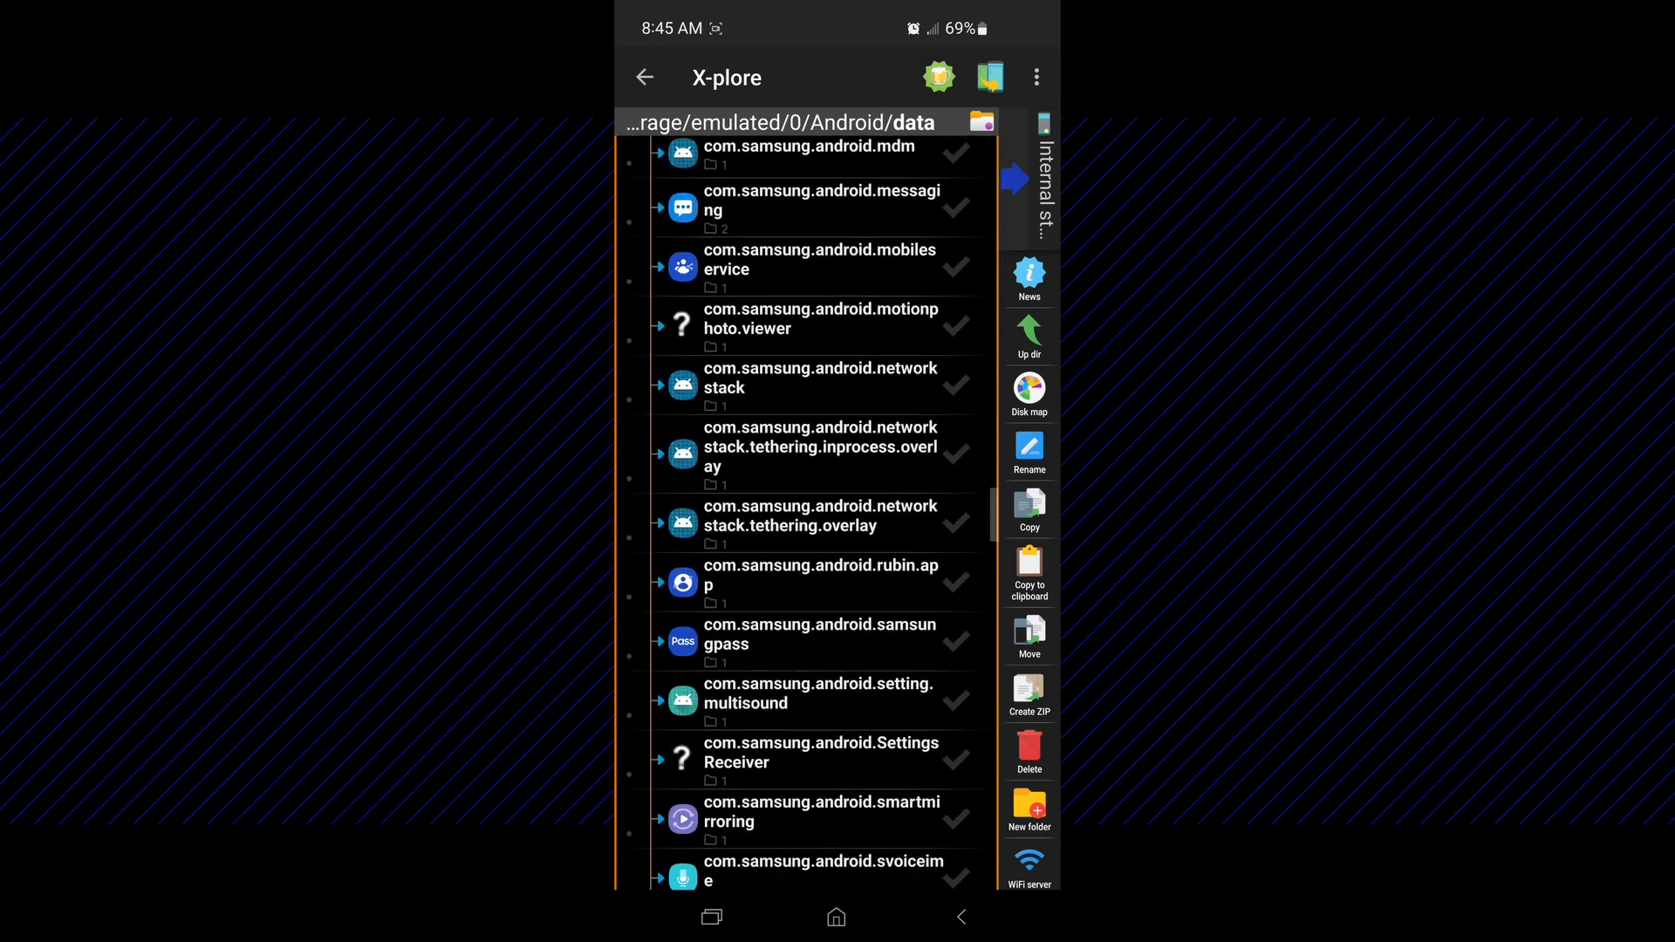
scroll(down, 3)
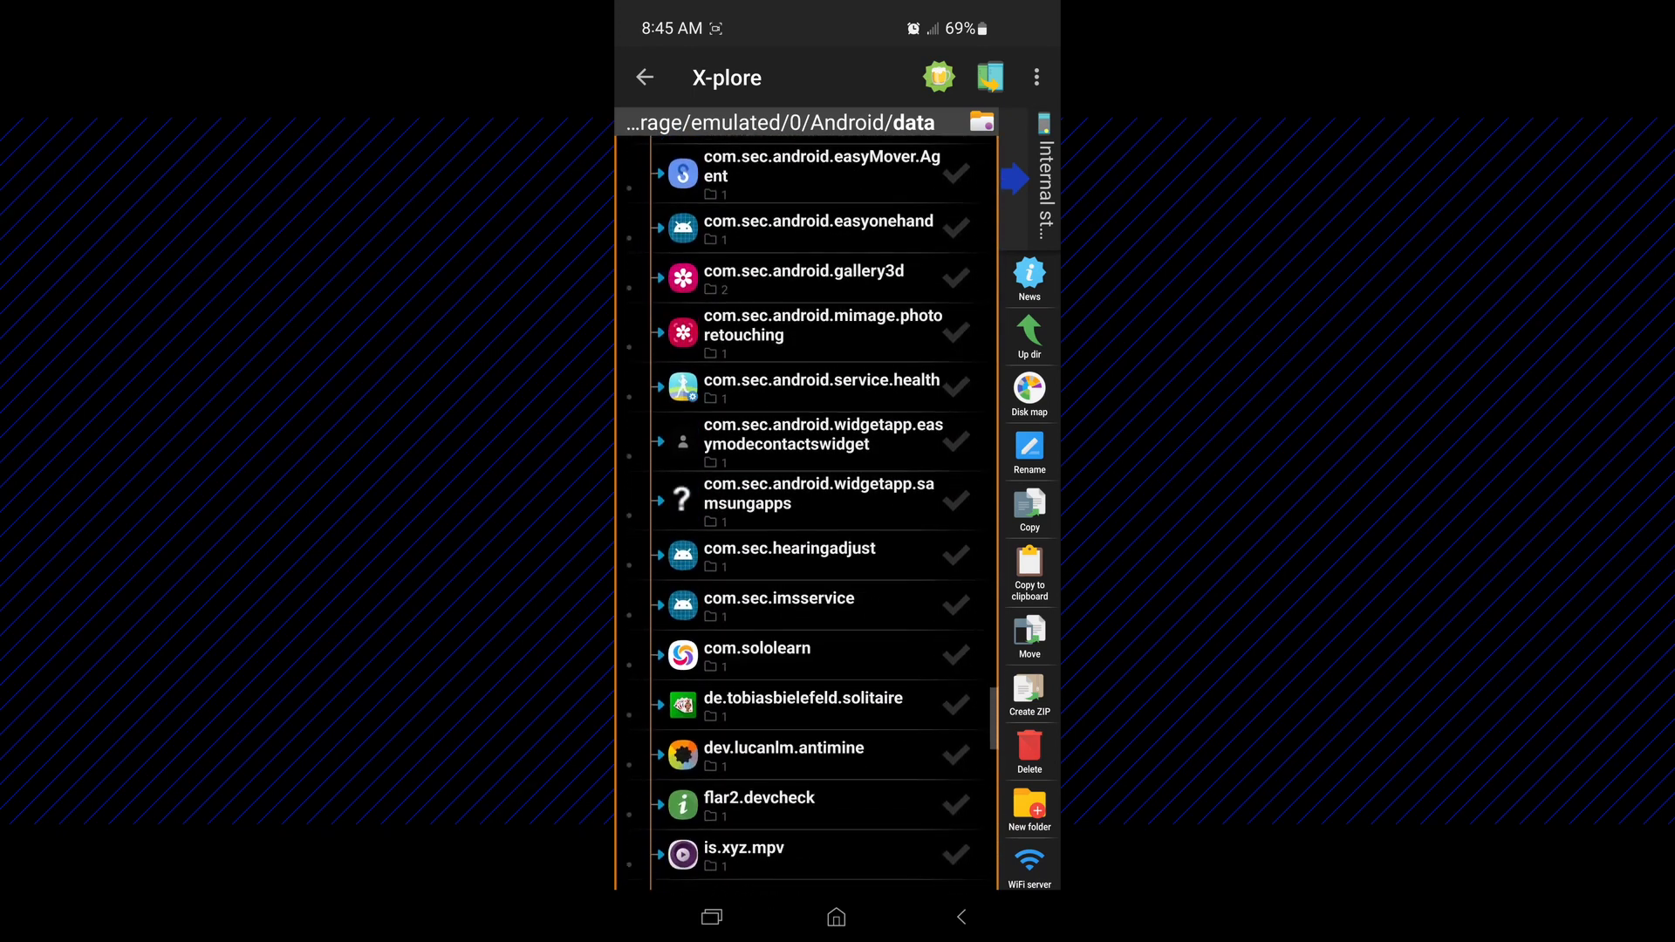
scroll(down, 3)
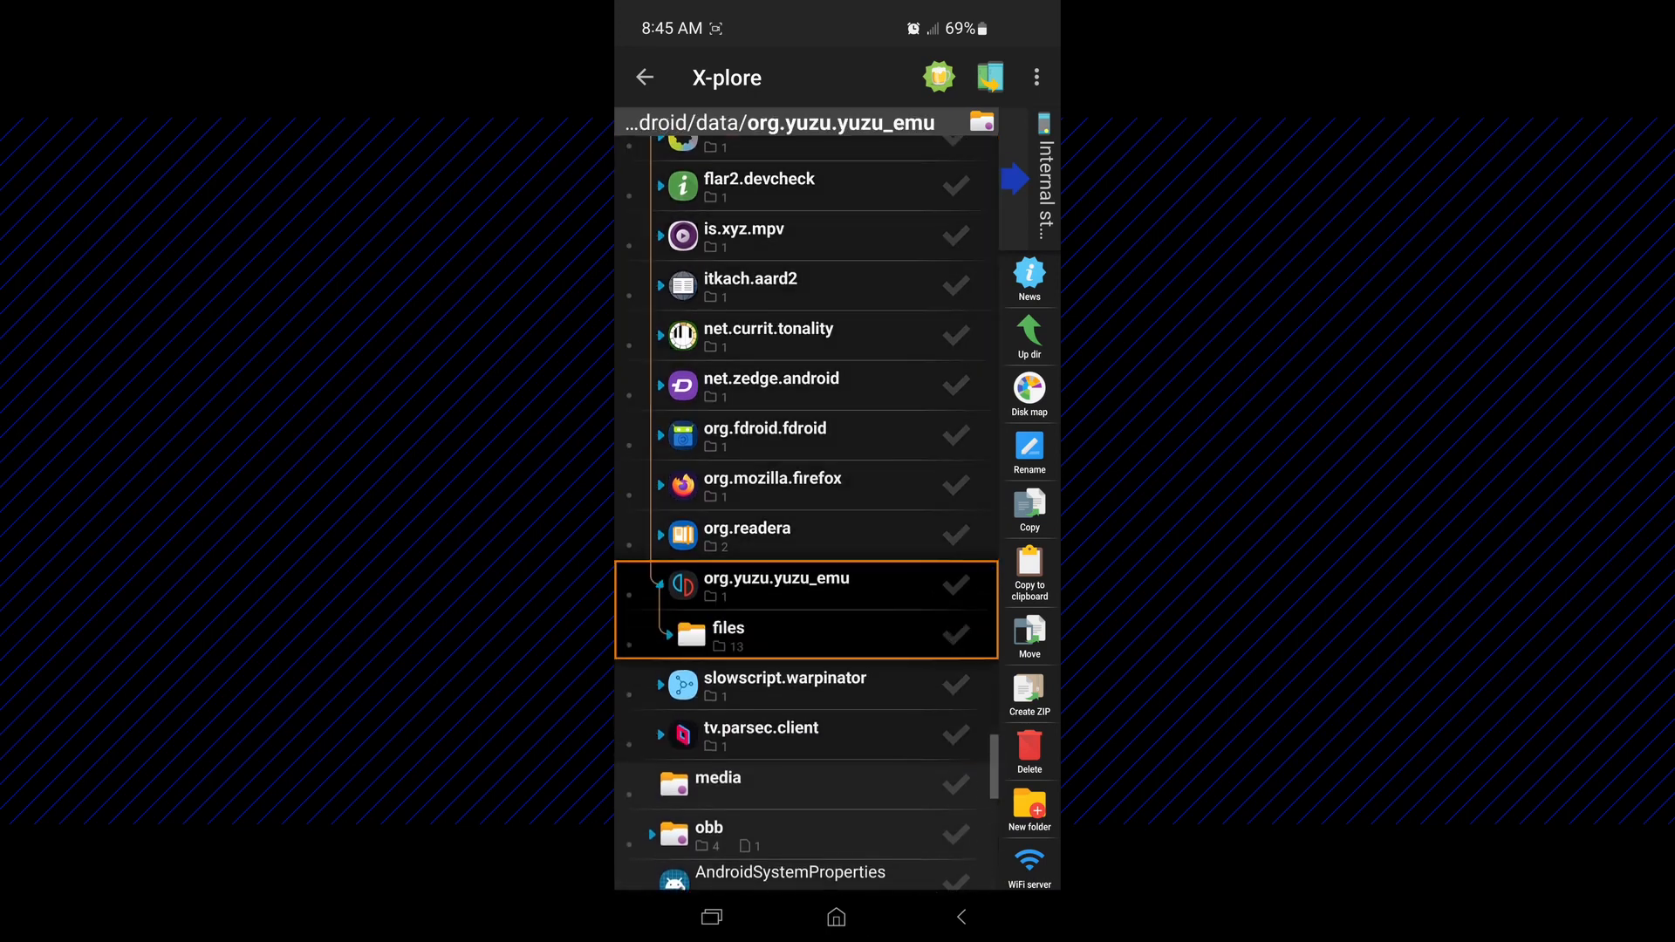
click(728, 626)
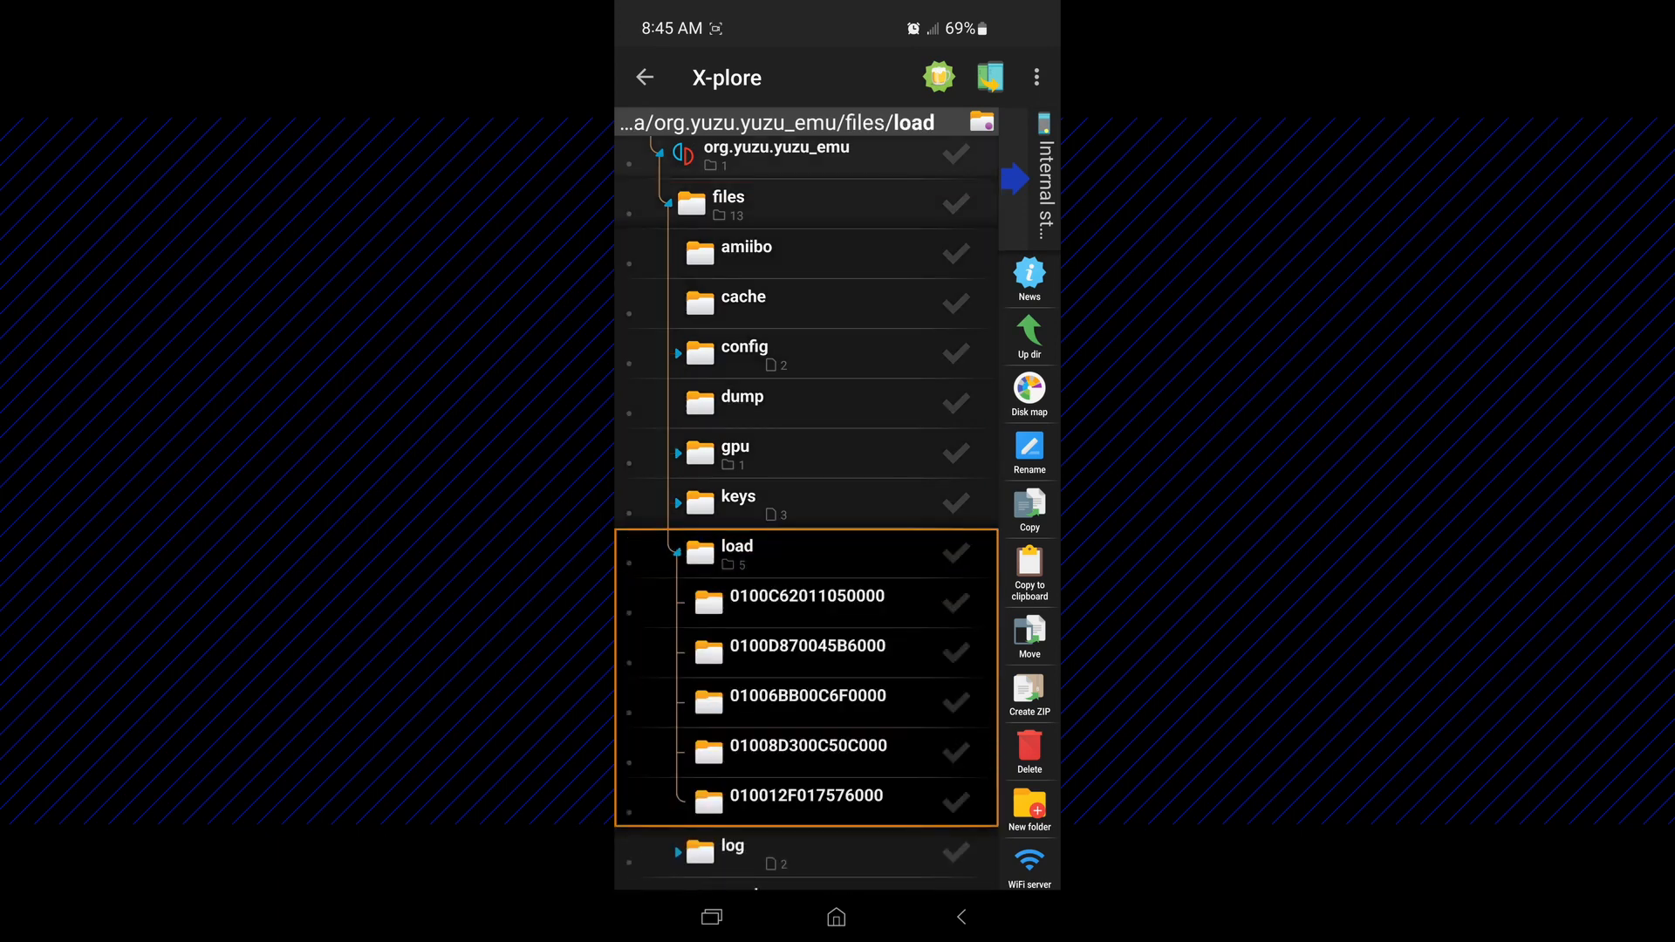
click(807, 696)
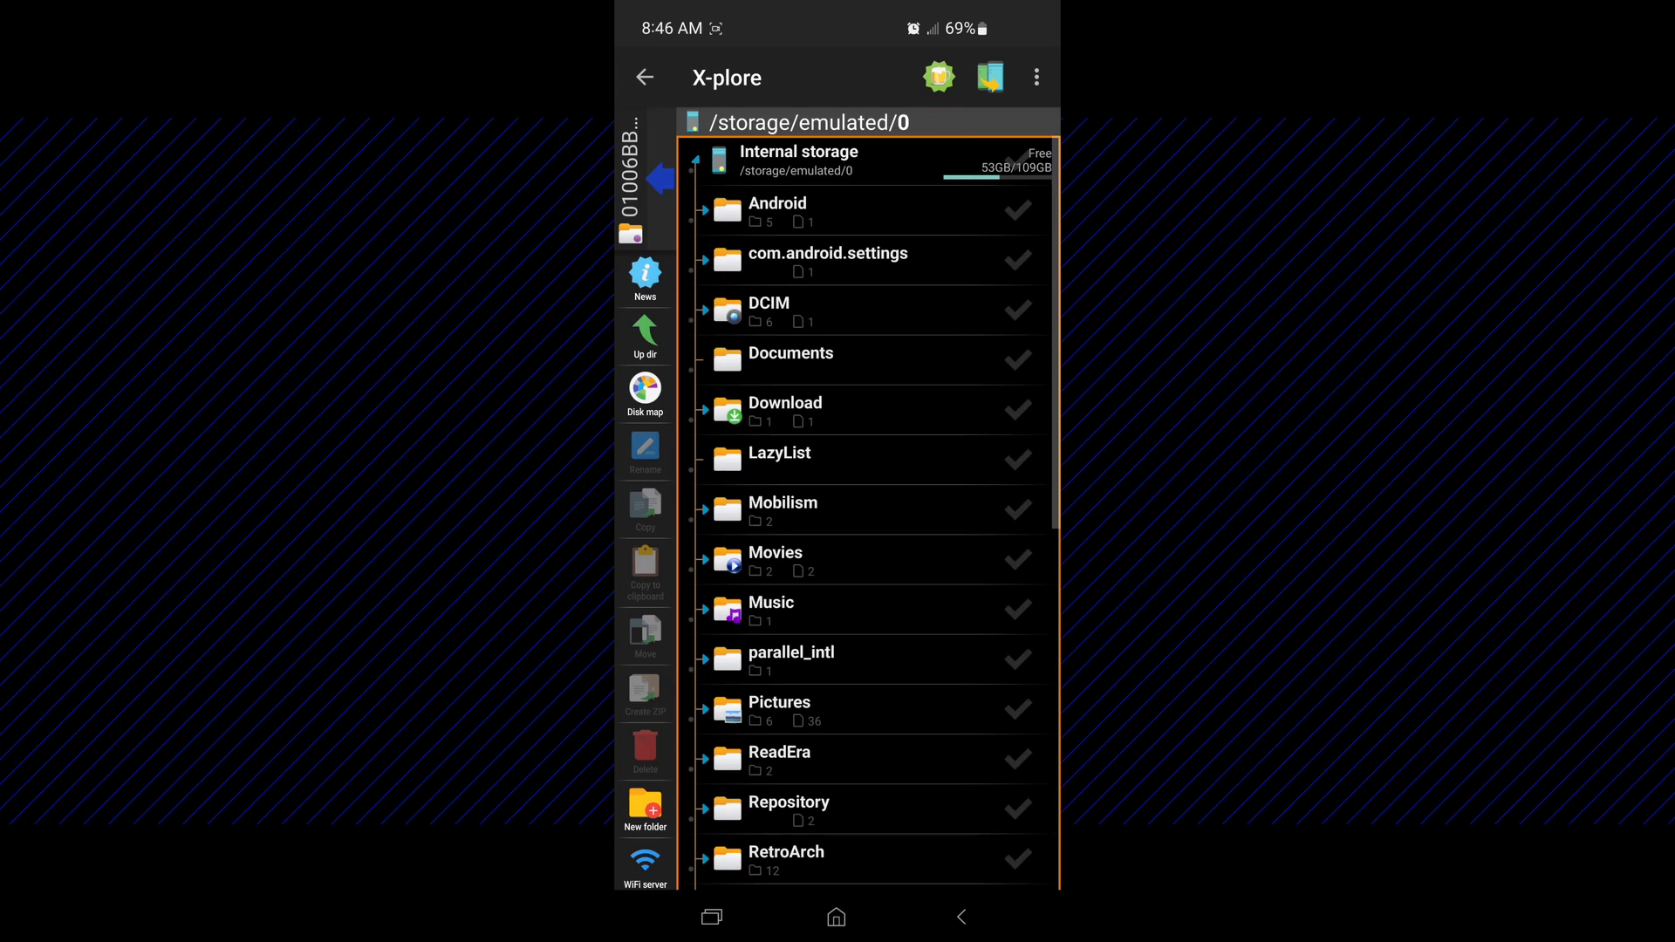
Move the Blur Removal folder from Download into load/01006BB00C6F0000 and confirm
click(785, 412)
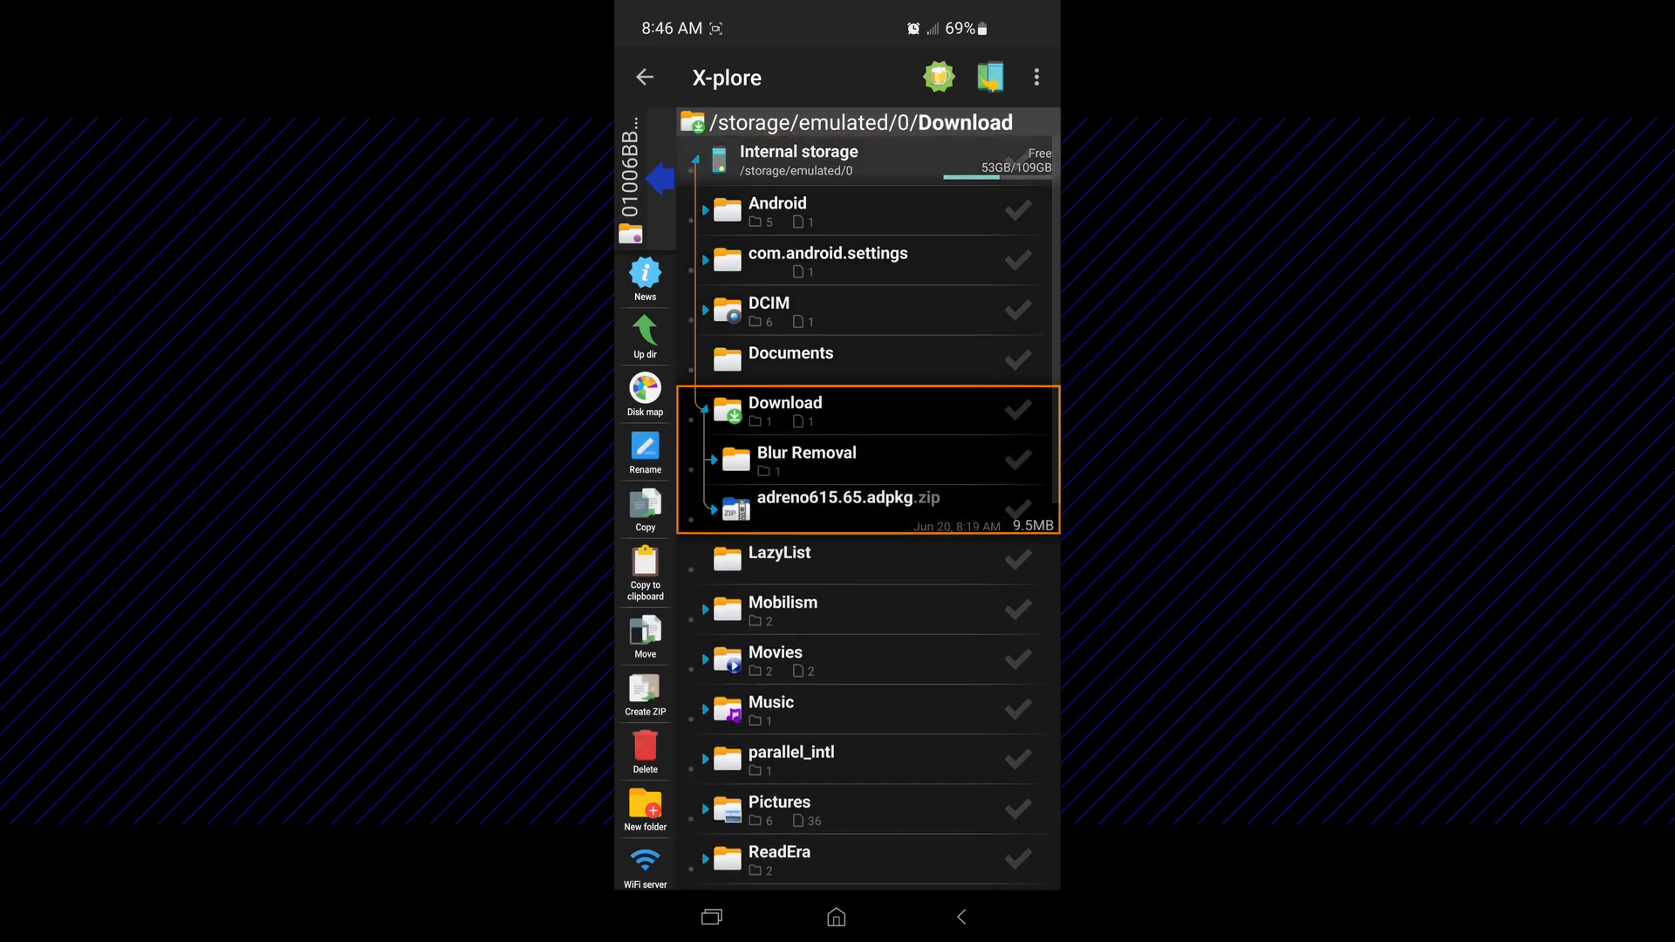
click(1016, 459)
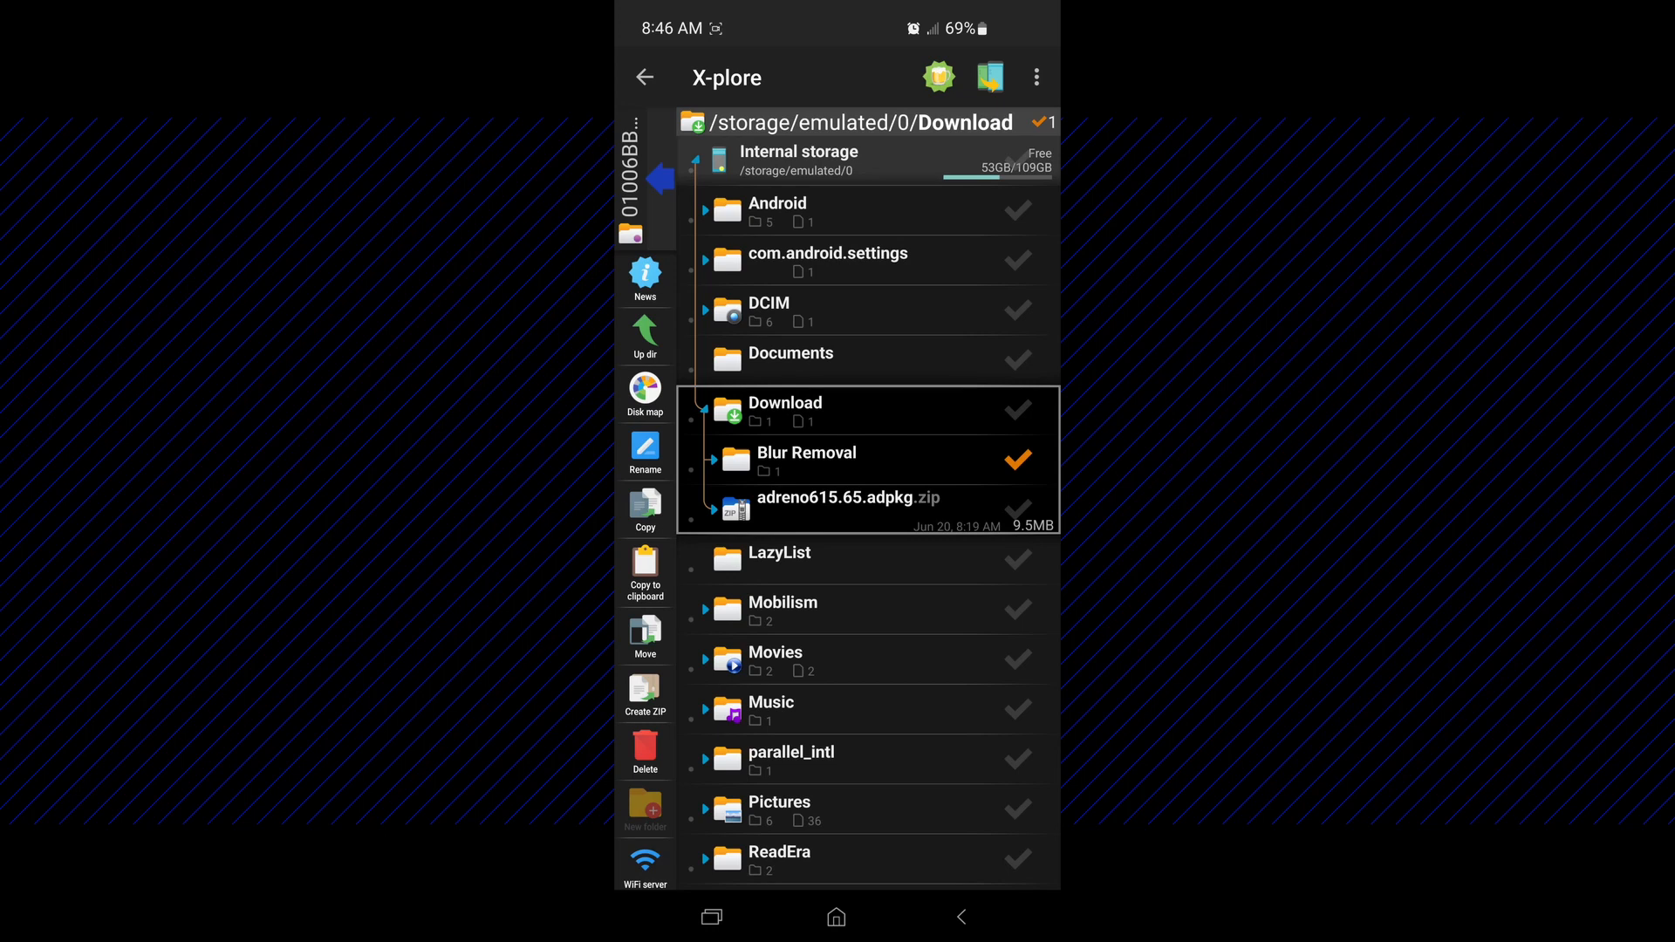
click(644, 630)
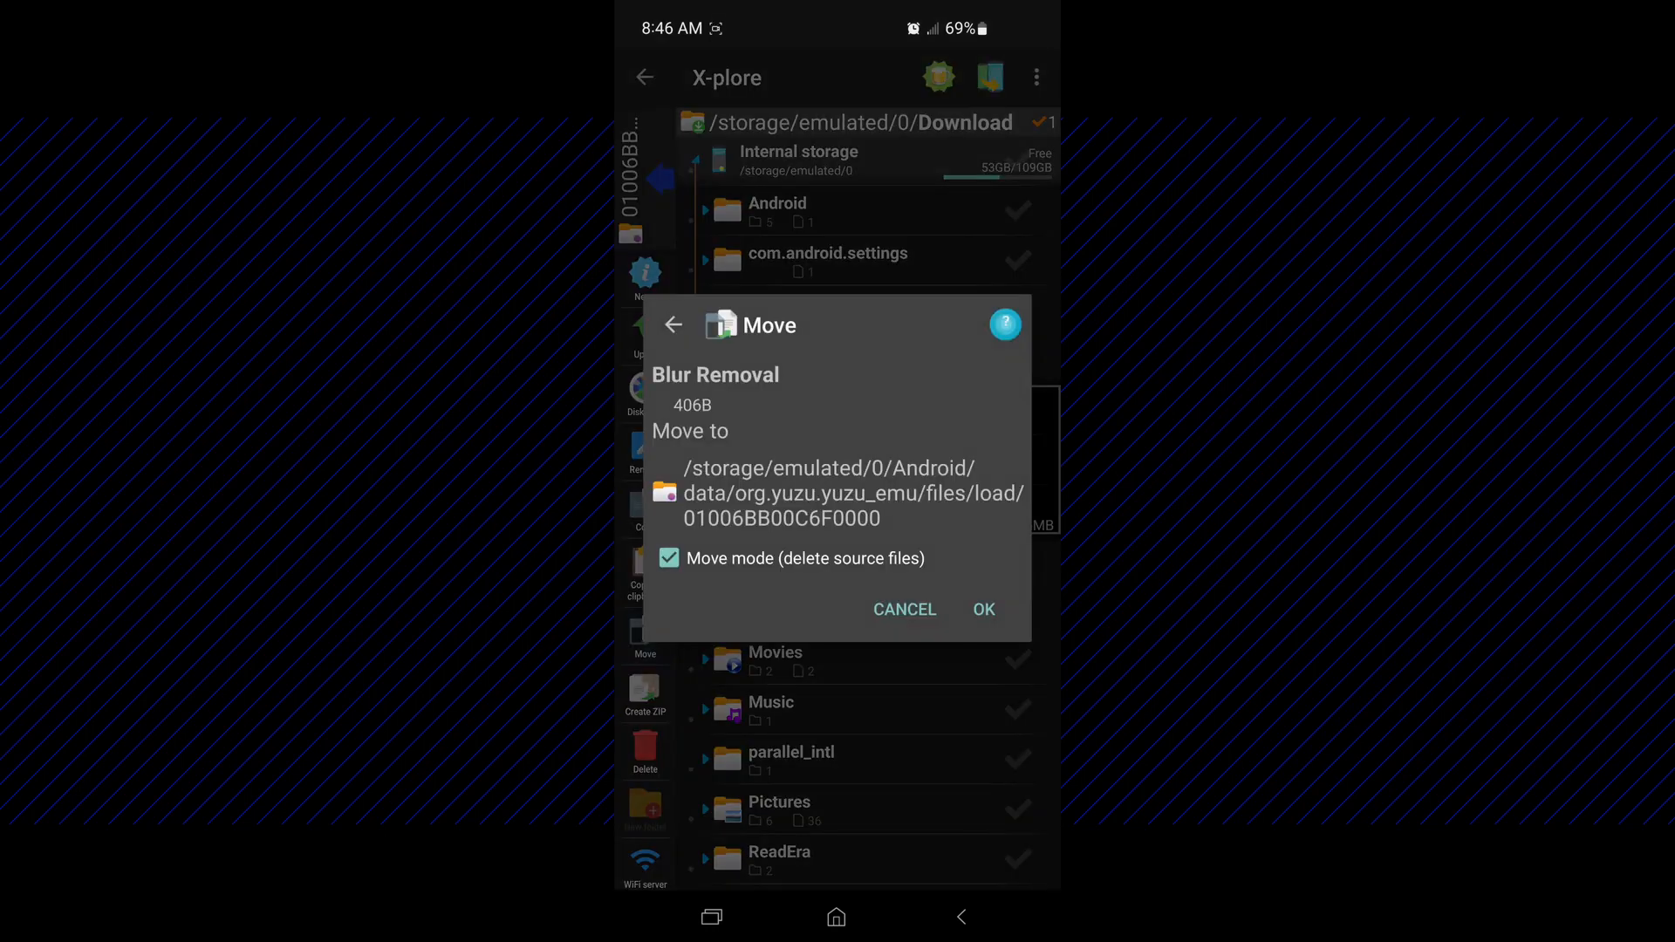
click(981, 609)
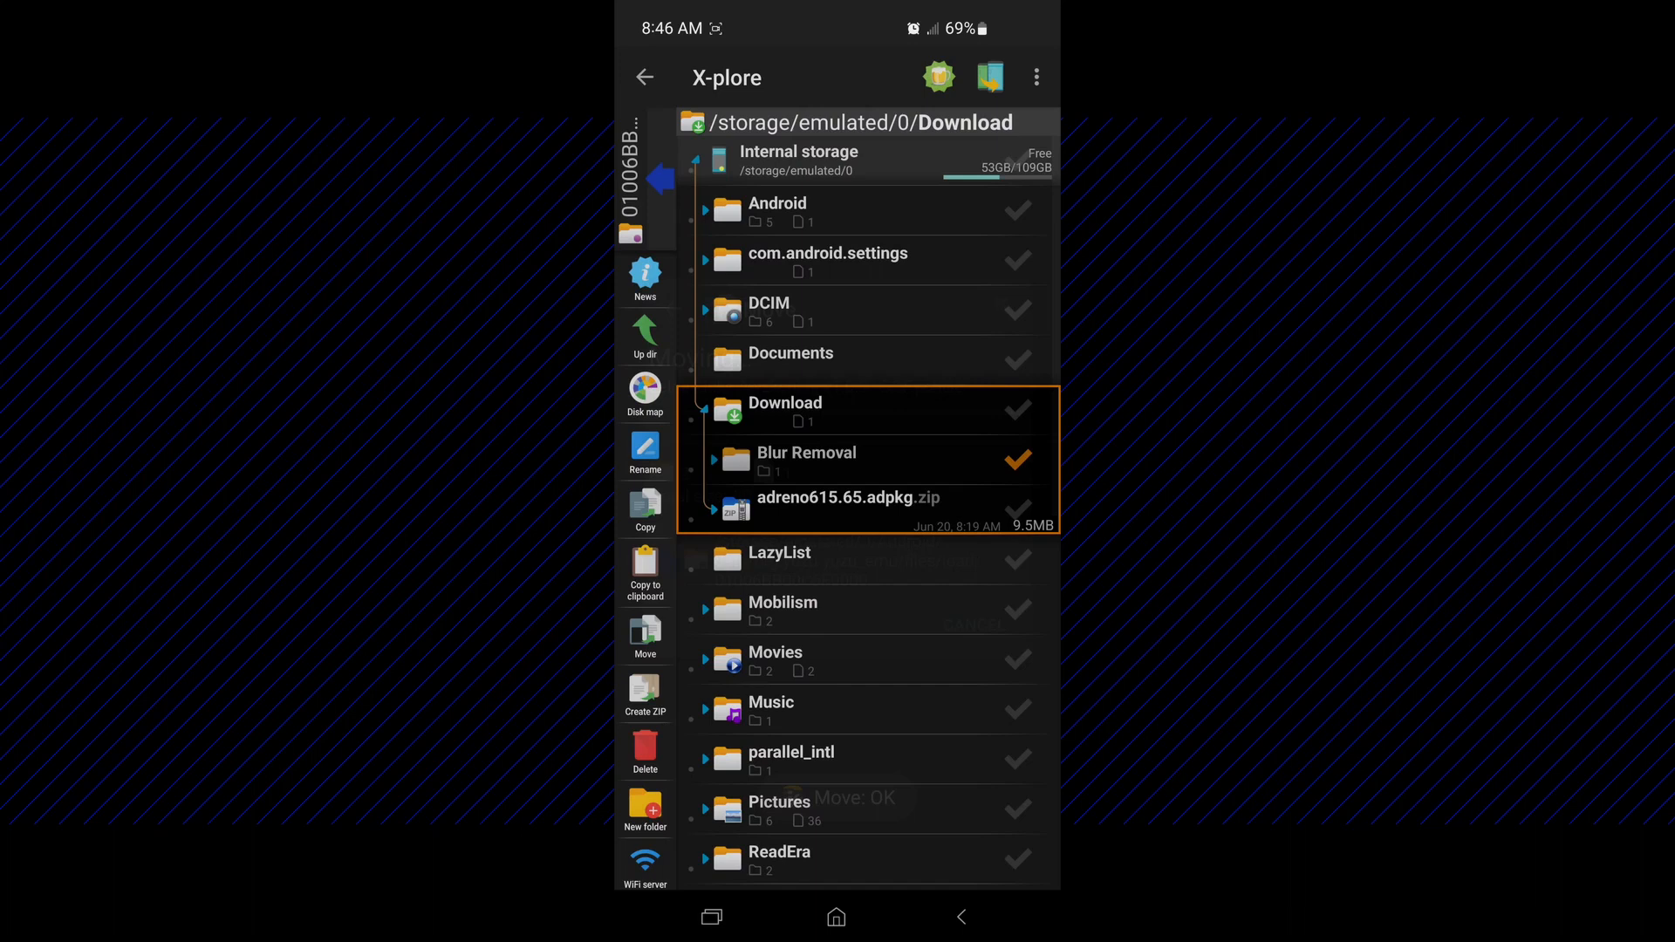